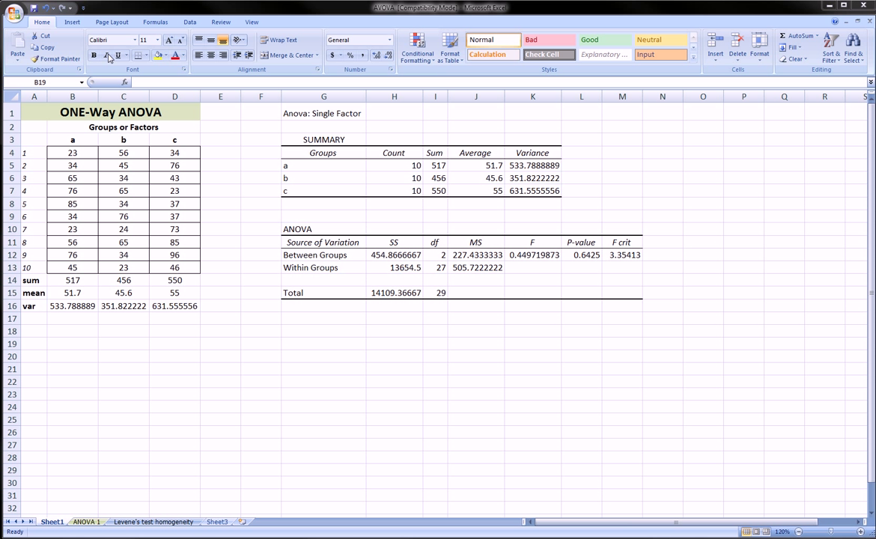
{"action": "mouse_move", "coordinate": [172, 63]}
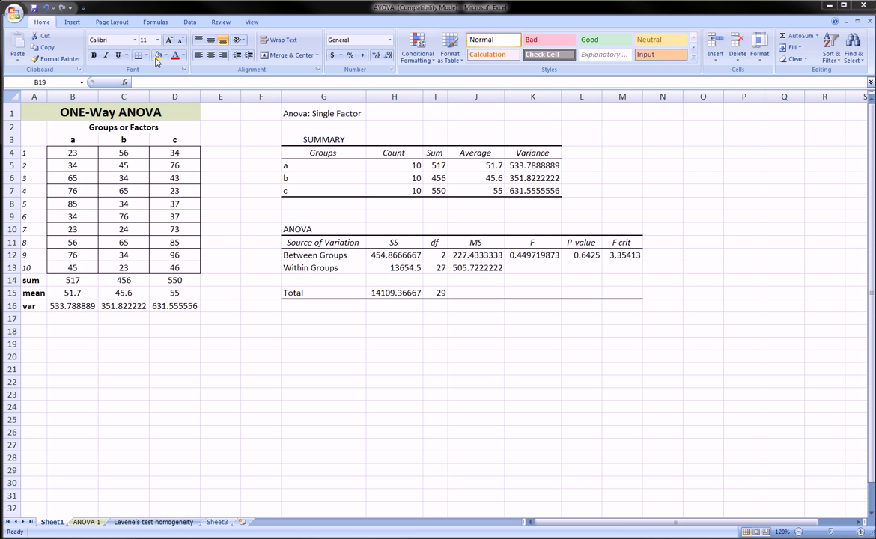
{"action": "mouse_move", "coordinate": [150, 62]}
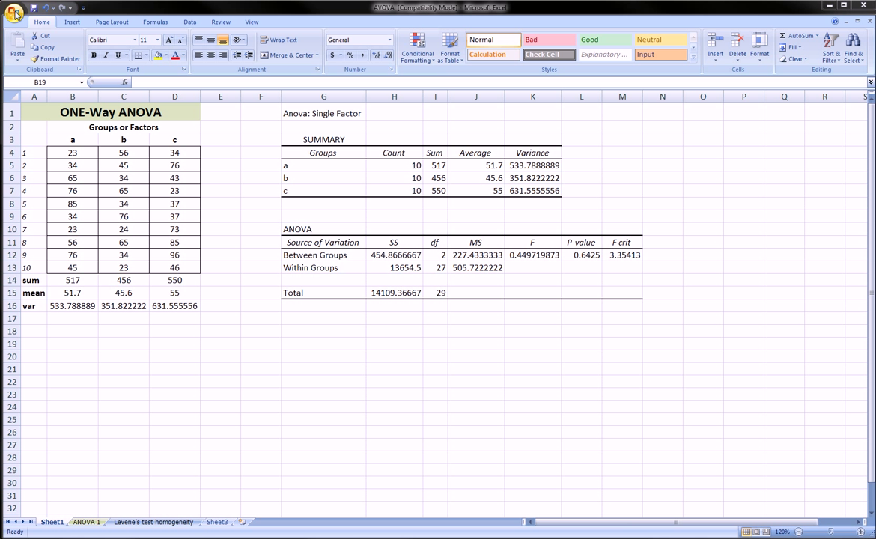
Step: Open the Office Button menu listing recent documents
{"action": "left_click", "coordinate": [14, 10]}
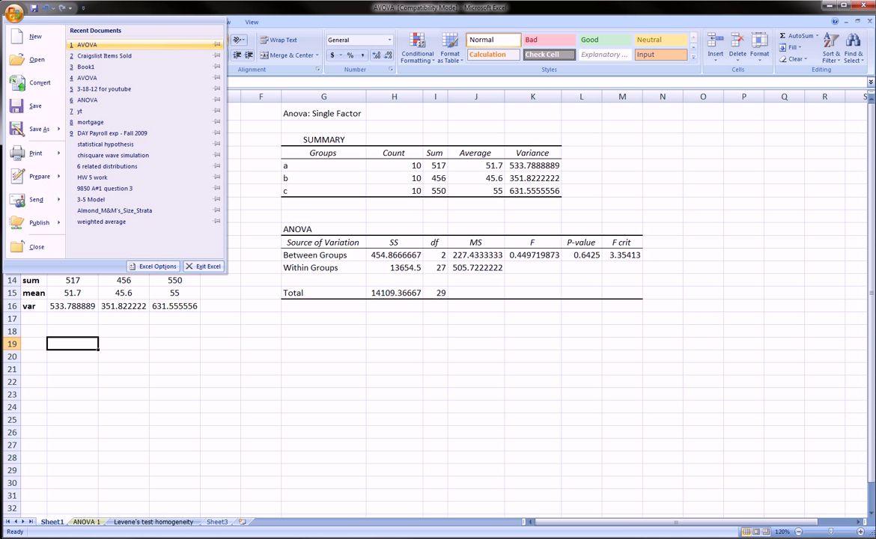
{"action": "left_click", "coordinate": [13, 13]}
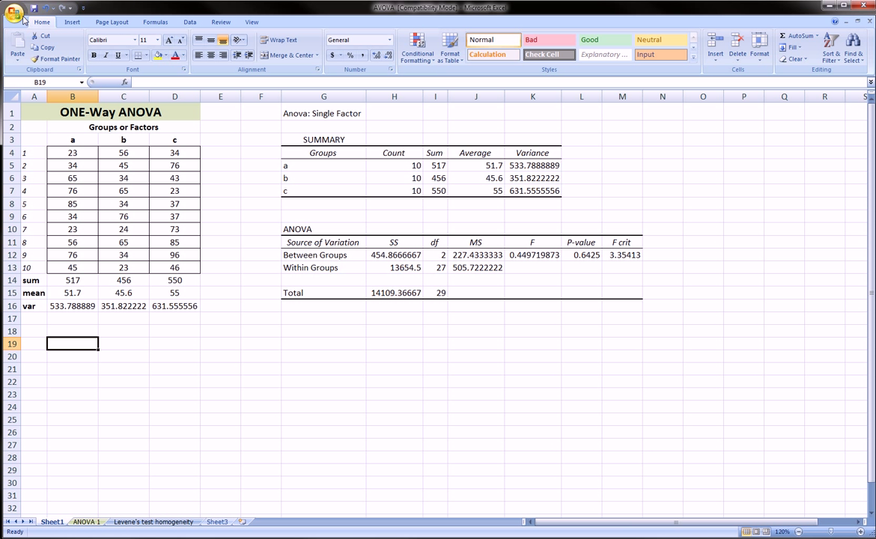
{"action": "left_click", "coordinate": [13, 8]}
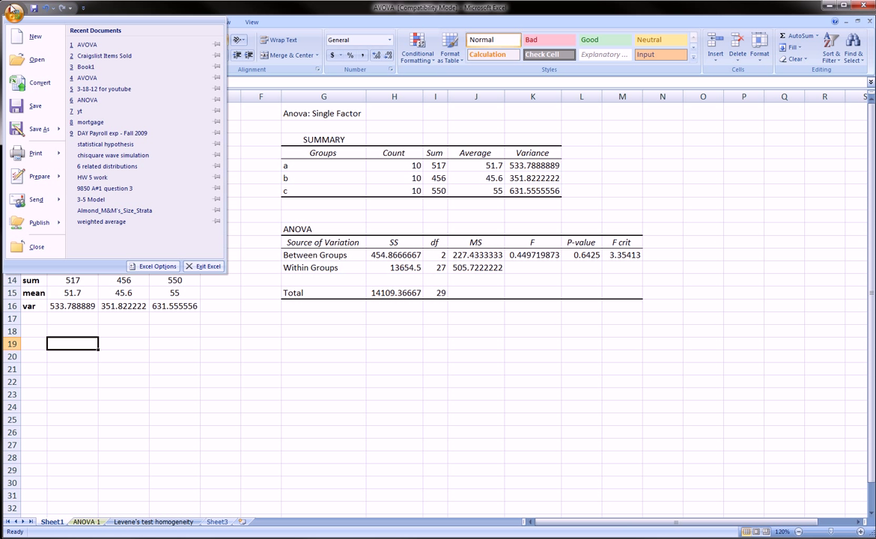
{"action": "mouse_move", "coordinate": [21, 19]}
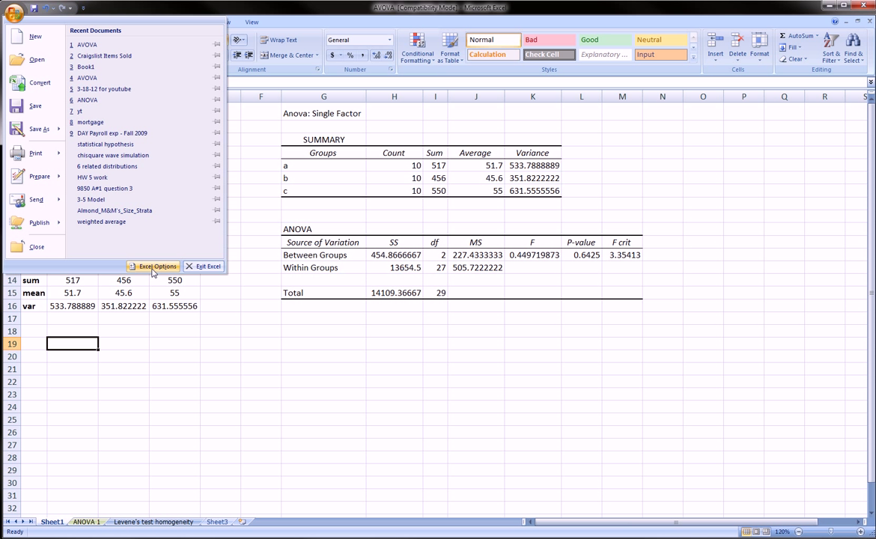
{"action": "mouse_move", "coordinate": [113, 257]}
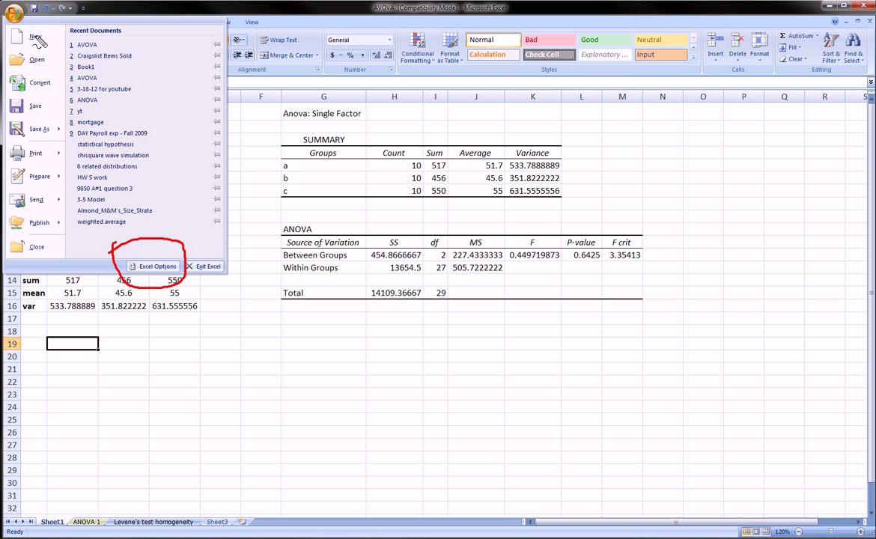
{"action": "mouse_move", "coordinate": [116, 70]}
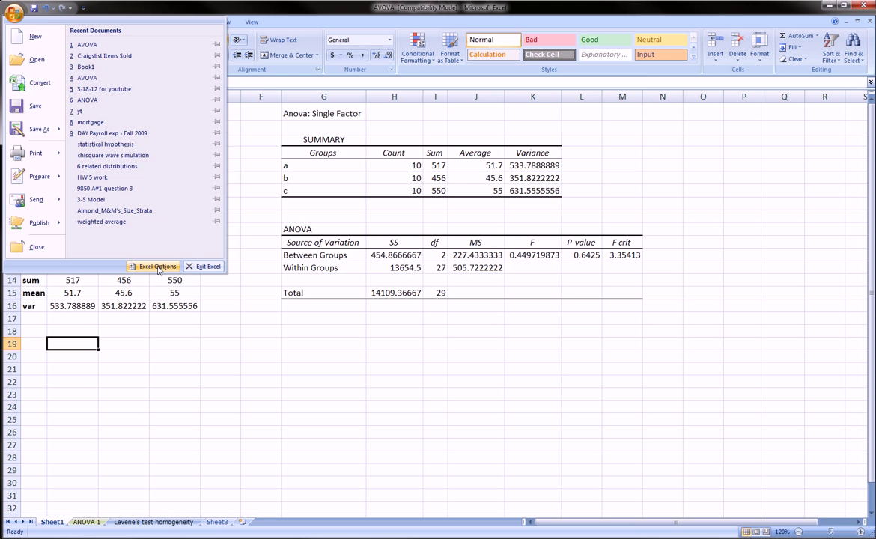
Step: Show Excel Options' Add-Ins page, select Analysis ToolPak, and set Manage to Excel Add-ins
{"action": "left_click", "coordinate": [154, 265]}
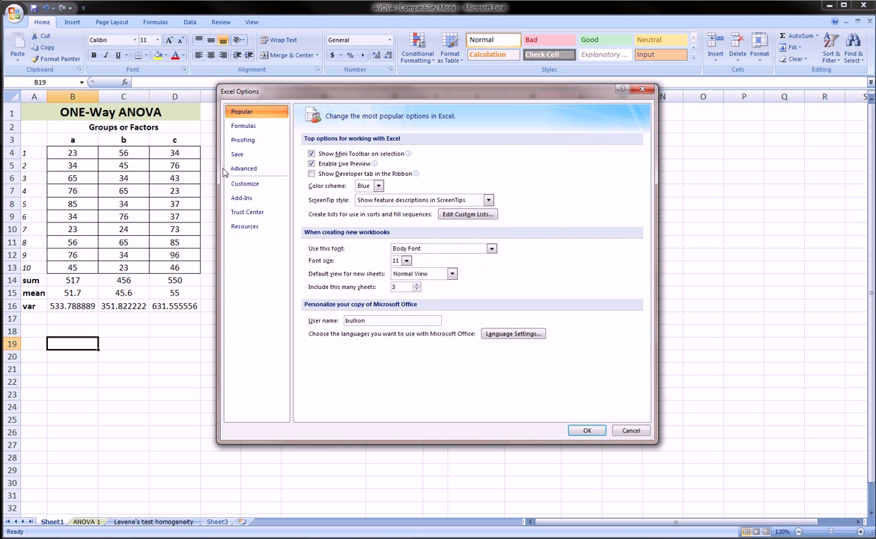
{"action": "left_click", "coordinate": [241, 198]}
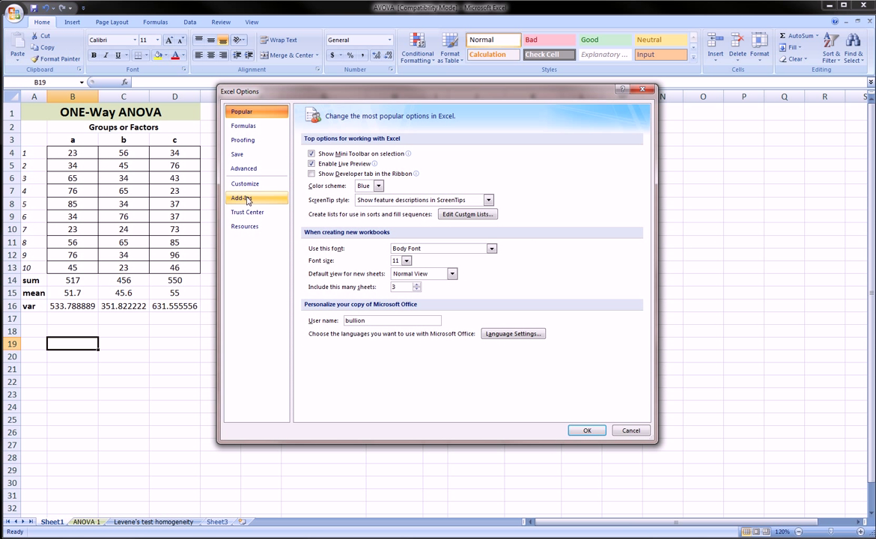
{"action": "left_click", "coordinate": [241, 197]}
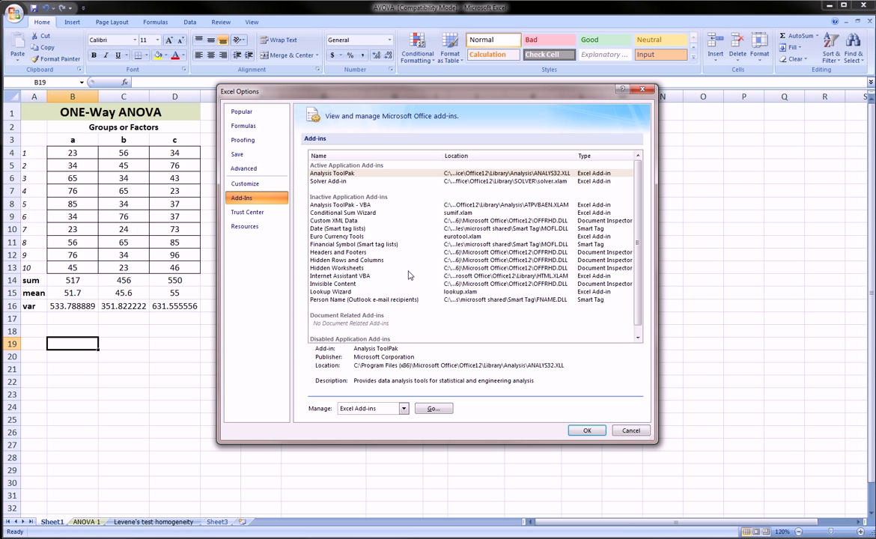
{"action": "mouse_move", "coordinate": [357, 173]}
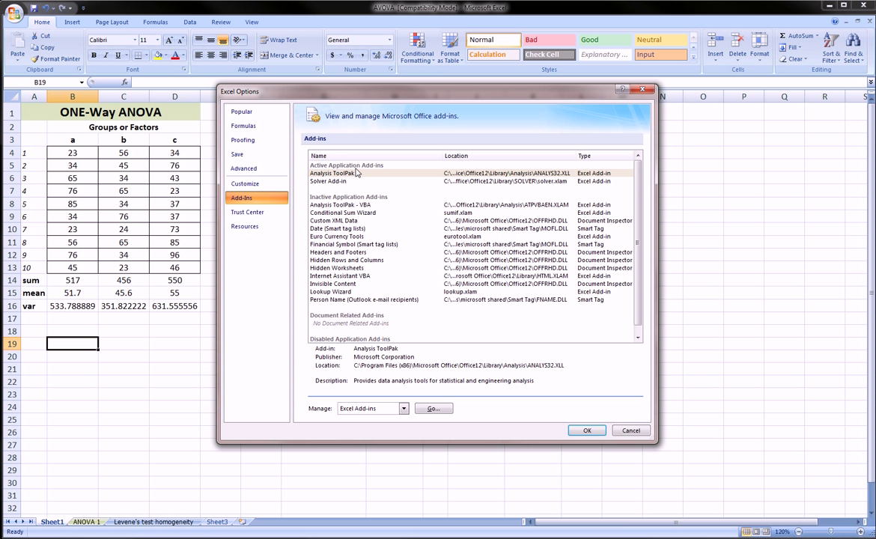
{"action": "left_click", "coordinate": [332, 173]}
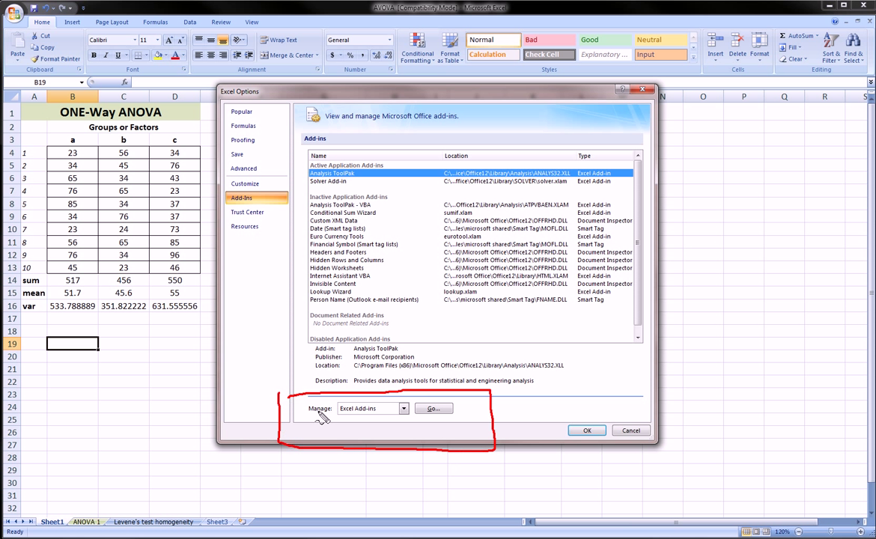
{"action": "left_click", "coordinate": [403, 408]}
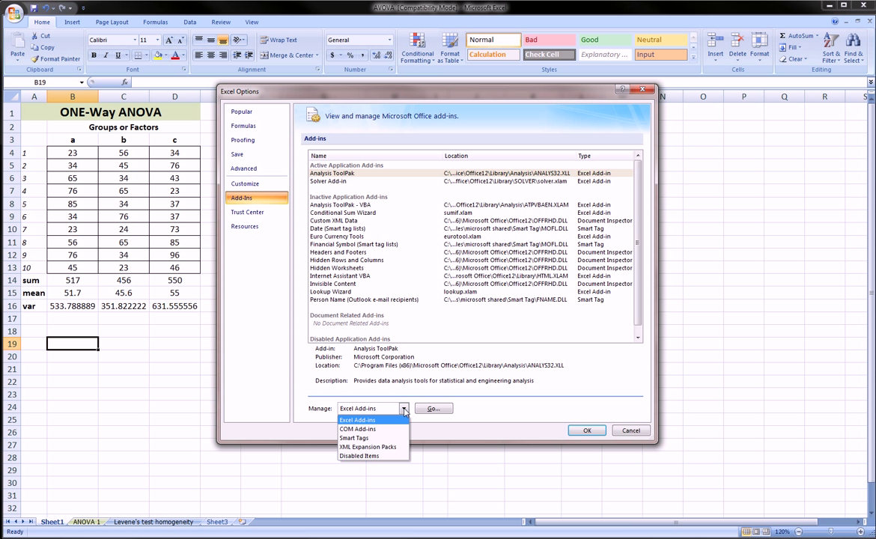
{"action": "left_click", "coordinate": [357, 419]}
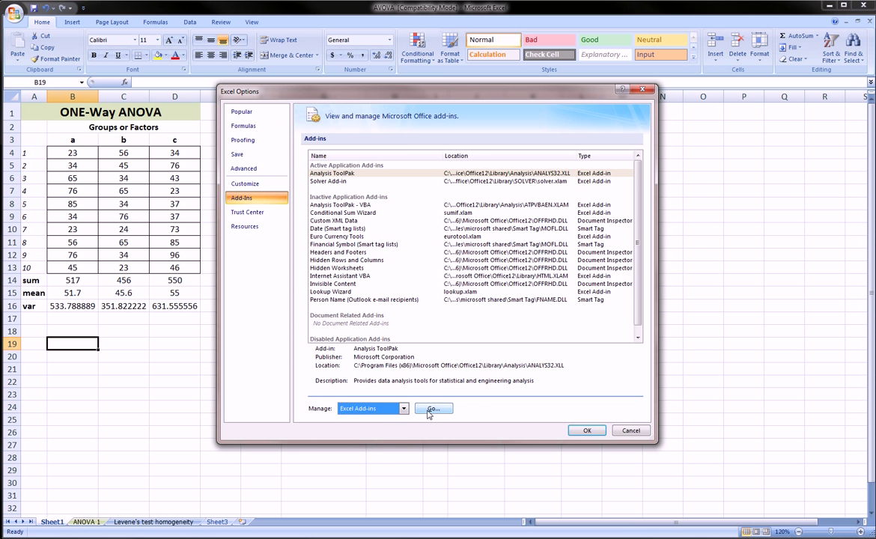
Step: Check Analysis ToolPak and Solver Add-in in the Add-Ins dialog and confirm with OK
{"action": "left_click", "coordinate": [433, 408]}
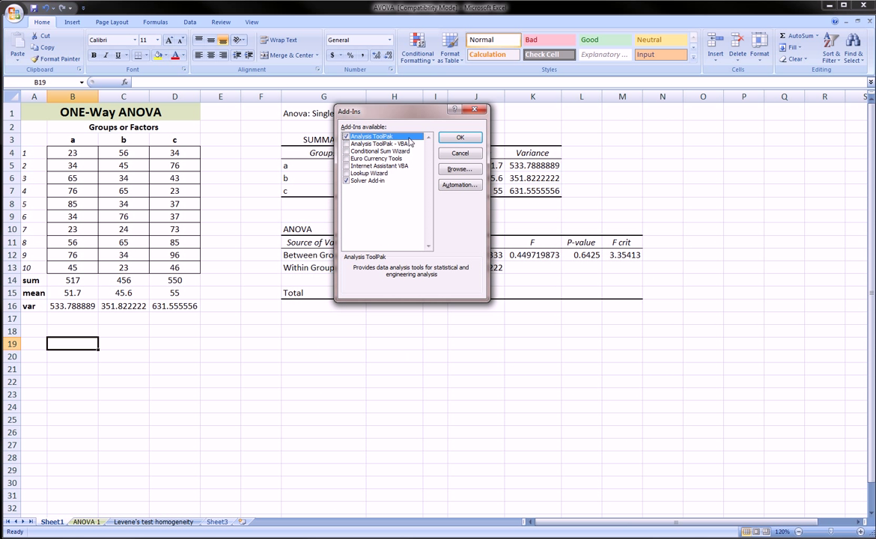
{"action": "left_click_drag", "start_coordinate": [410, 111], "coordinate": [387, 181]}
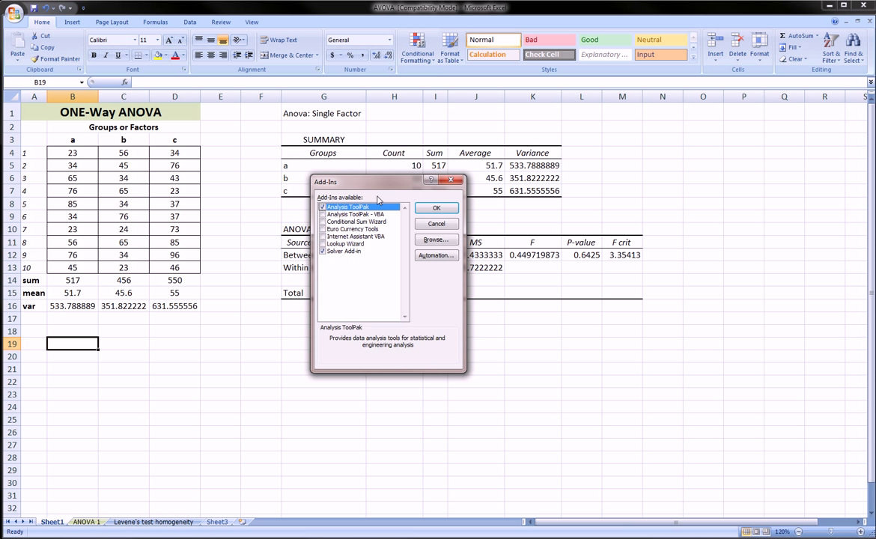
{"action": "left_click_drag", "start_coordinate": [273, 178], "coordinate": [513, 200]}
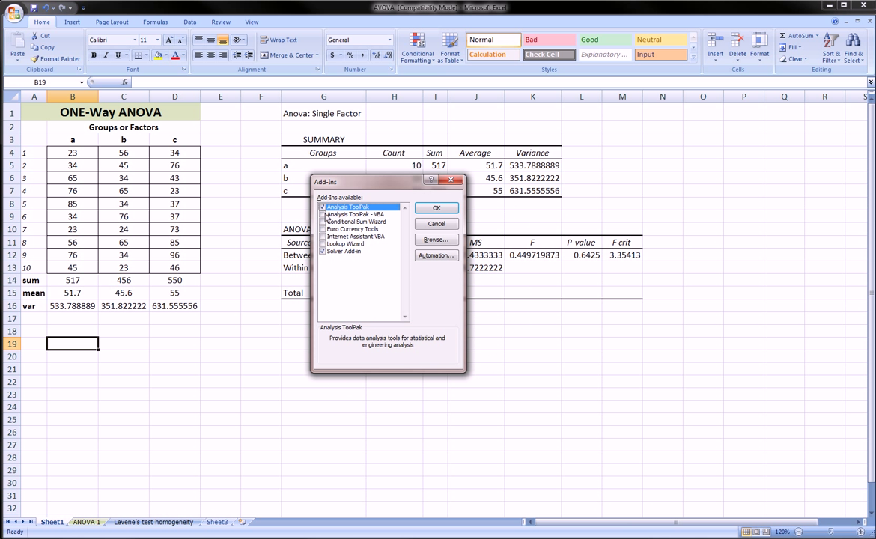
{"action": "left_click", "coordinate": [357, 236]}
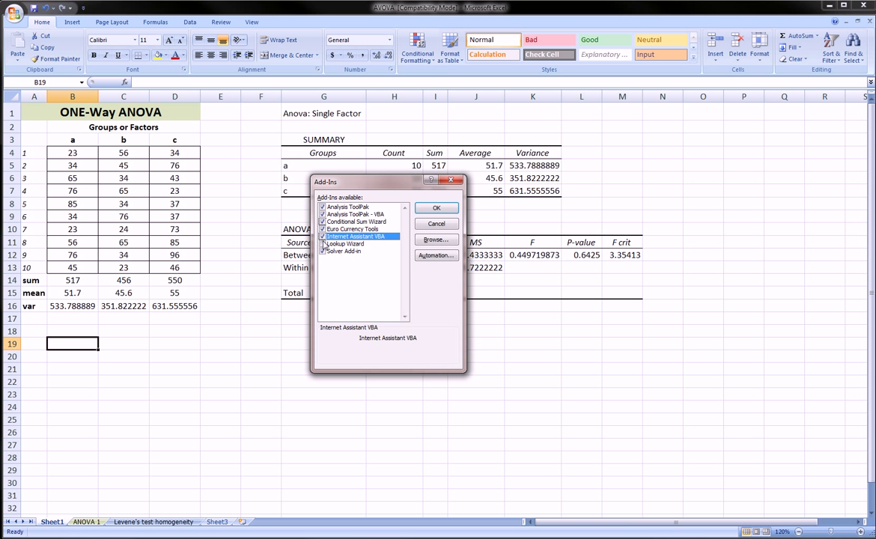
{"action": "left_click", "coordinate": [356, 220]}
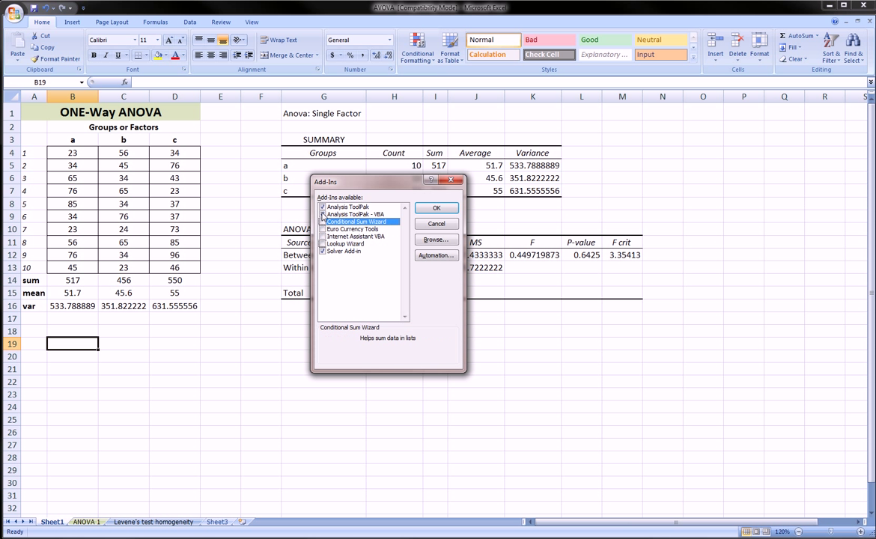
{"action": "left_click", "coordinate": [359, 215]}
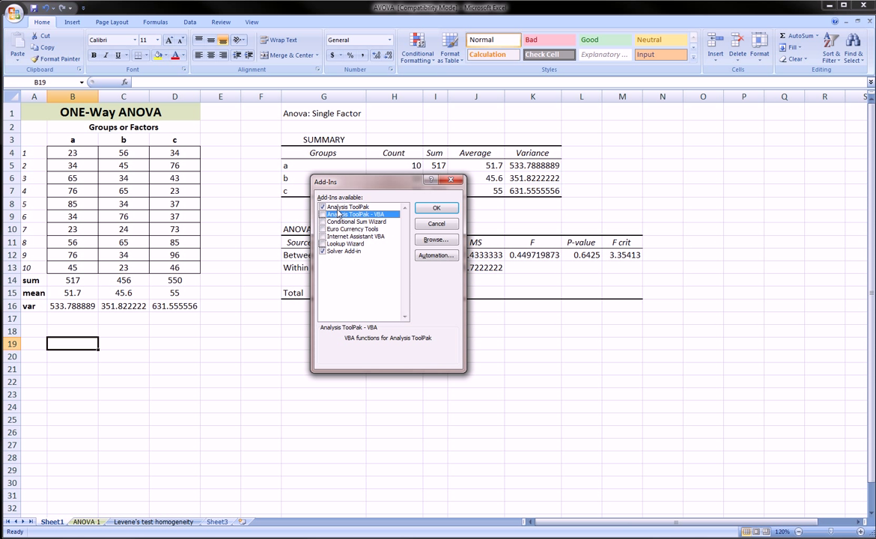
{"action": "left_click", "coordinate": [348, 207]}
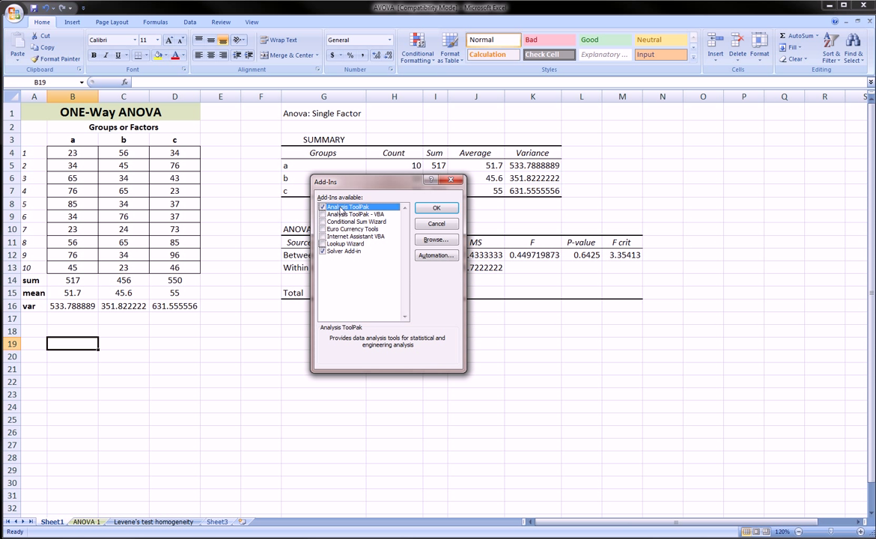
{"action": "left_click", "coordinate": [345, 250]}
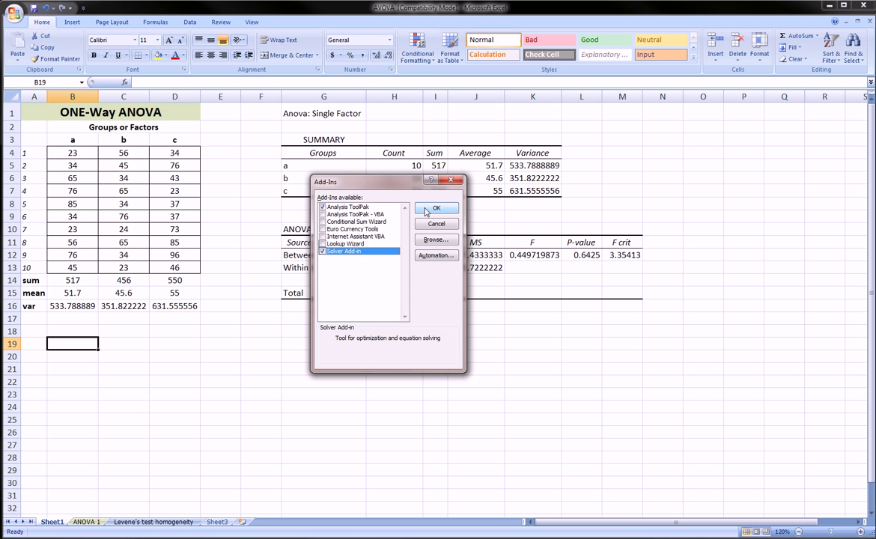
{"action": "left_click", "coordinate": [436, 208]}
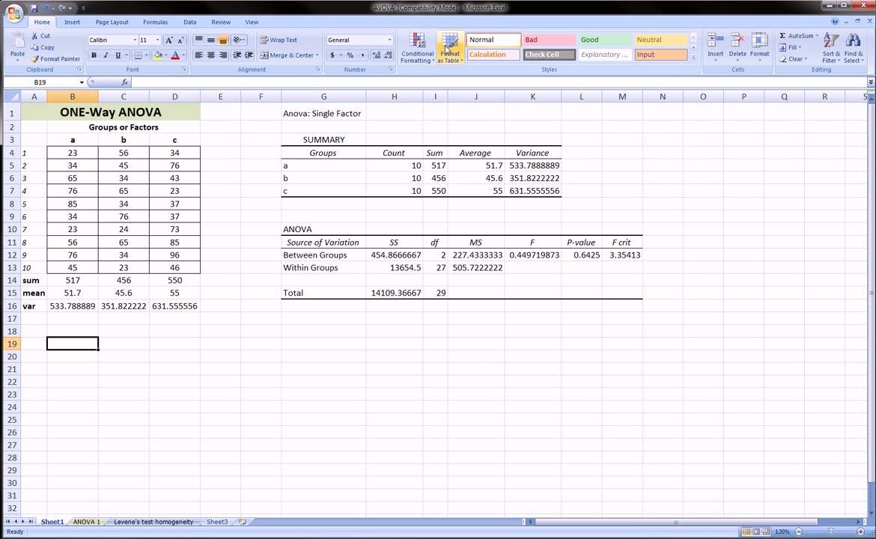
{"action": "mouse_move", "coordinate": [101, 82]}
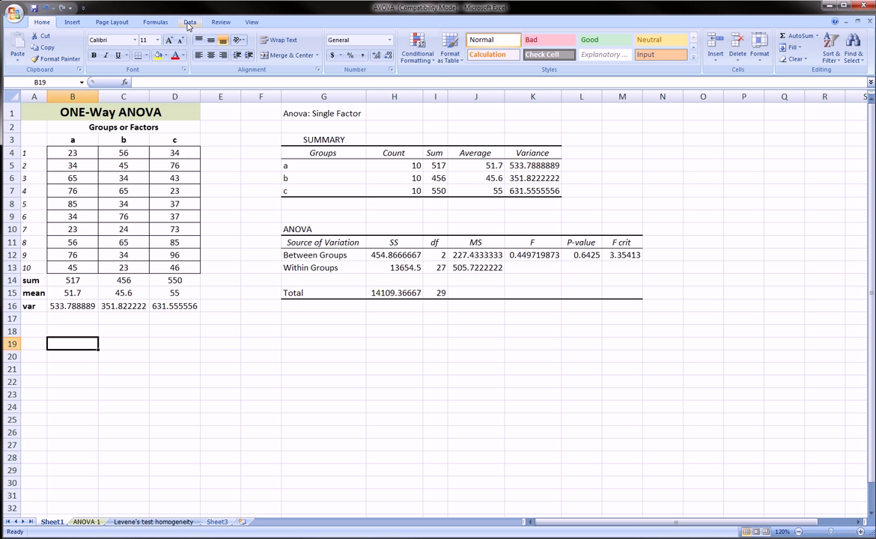
Step: Switch to the Data ribbon tab to reveal Data Analysis and Solver
{"action": "left_click", "coordinate": [189, 21]}
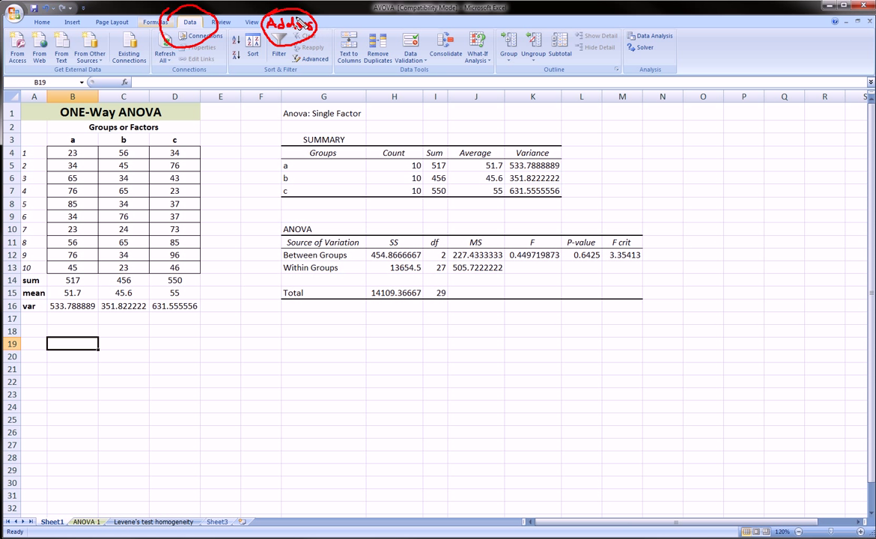
{"action": "mouse_move", "coordinate": [201, 49]}
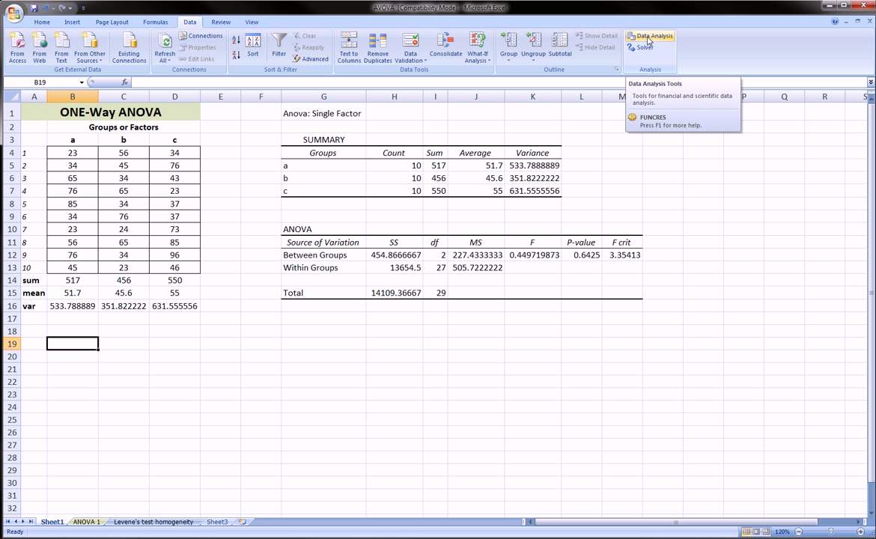
{"action": "left_click", "coordinate": [649, 38]}
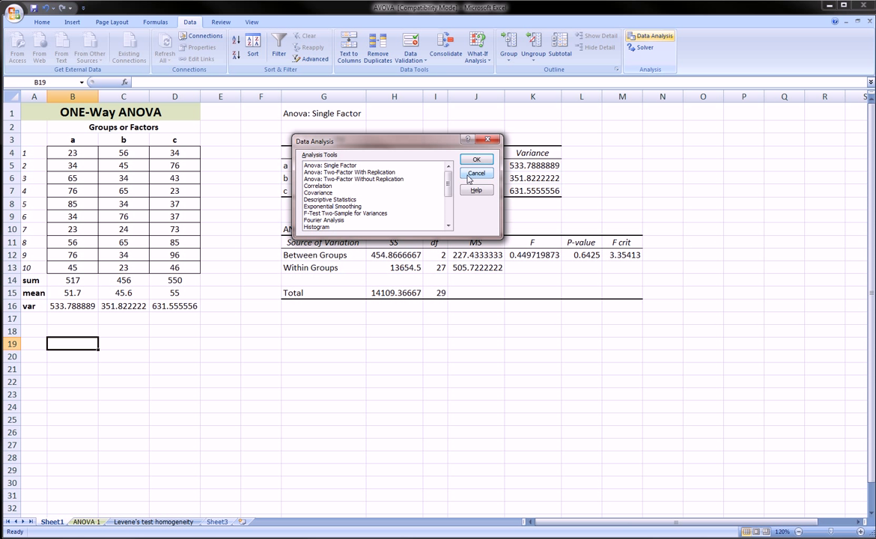
{"action": "mouse_move", "coordinate": [469, 180]}
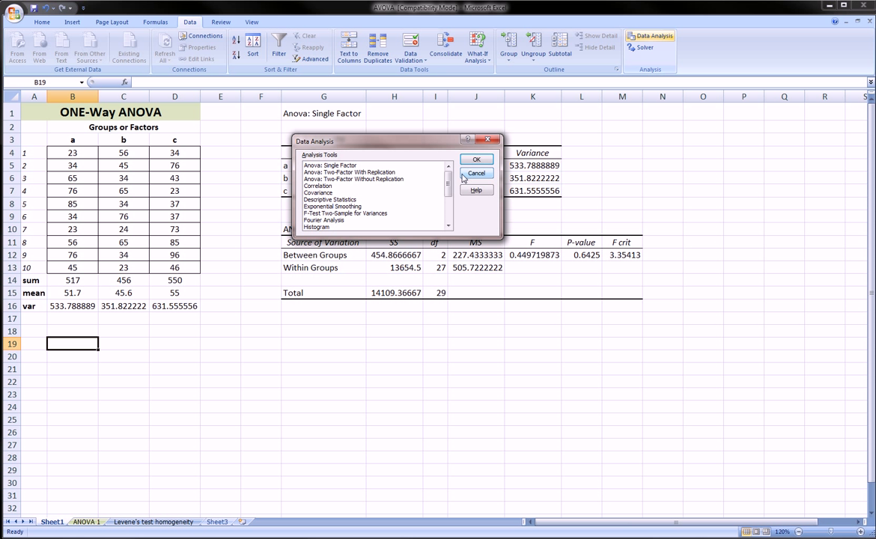
{"action": "left_click", "coordinate": [330, 199]}
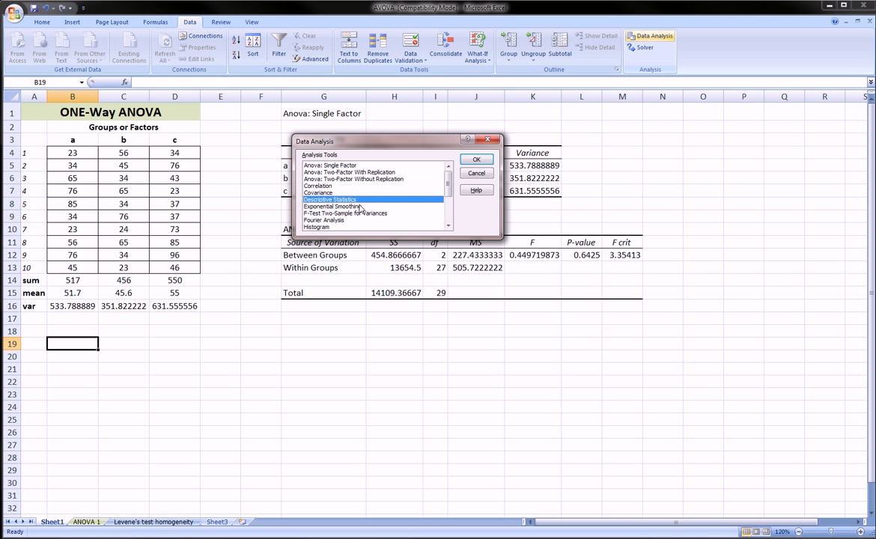
{"action": "left_click", "coordinate": [476, 159]}
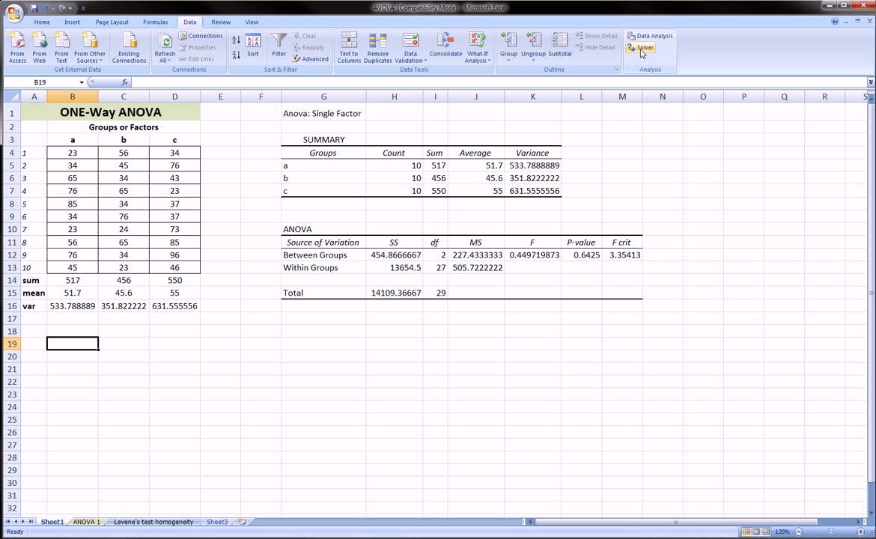
{"action": "left_click", "coordinate": [640, 47]}
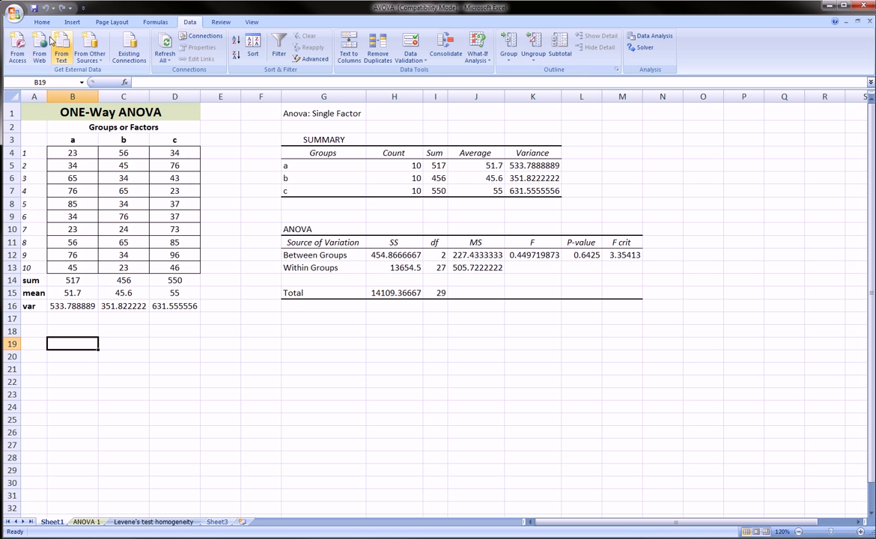
{"action": "left_click", "coordinate": [15, 11]}
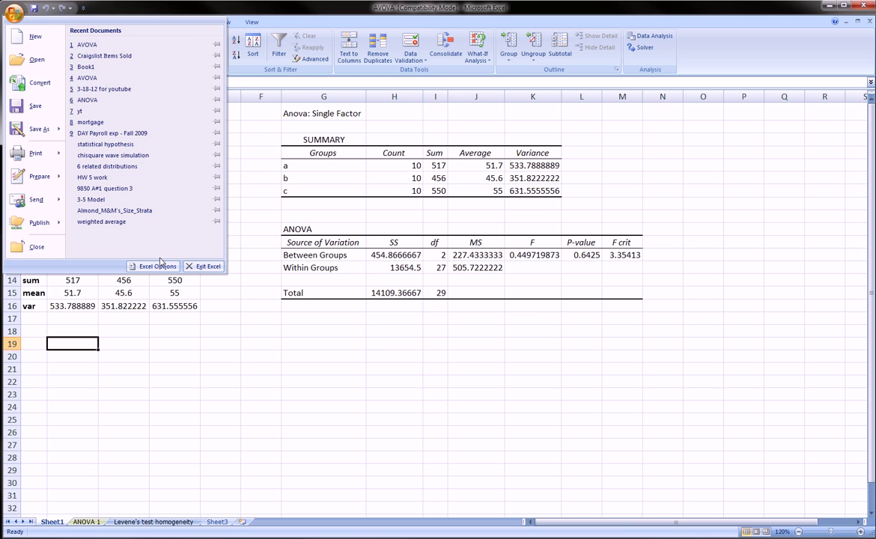
{"action": "left_click", "coordinate": [157, 266]}
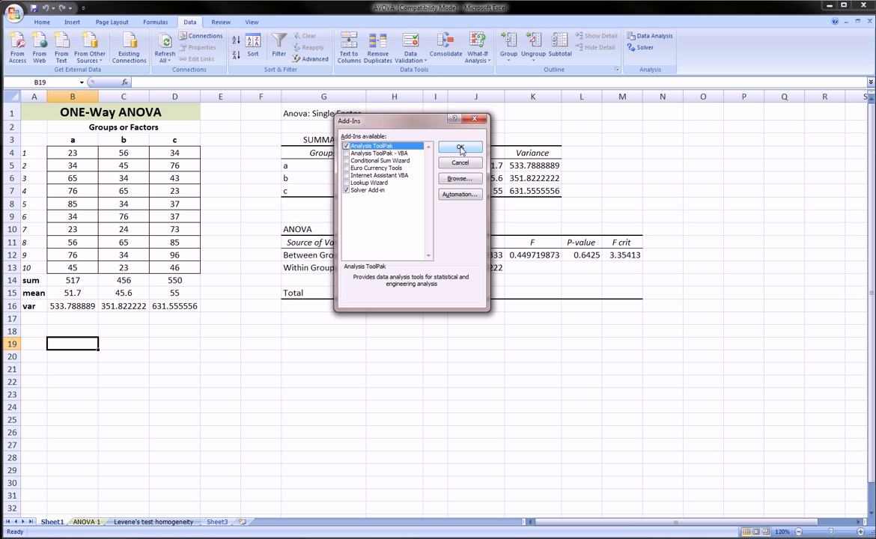
{"action": "left_click", "coordinate": [460, 147]}
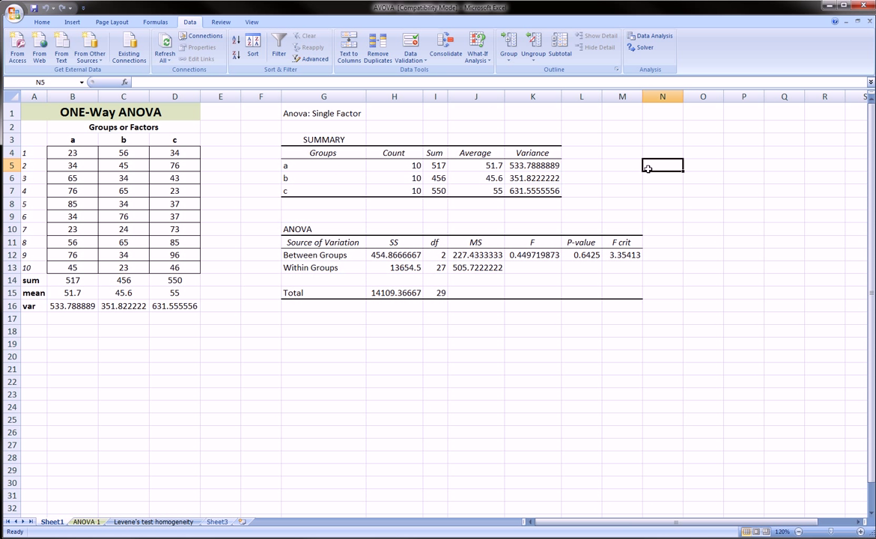
{"action": "mouse_move", "coordinate": [627, 168]}
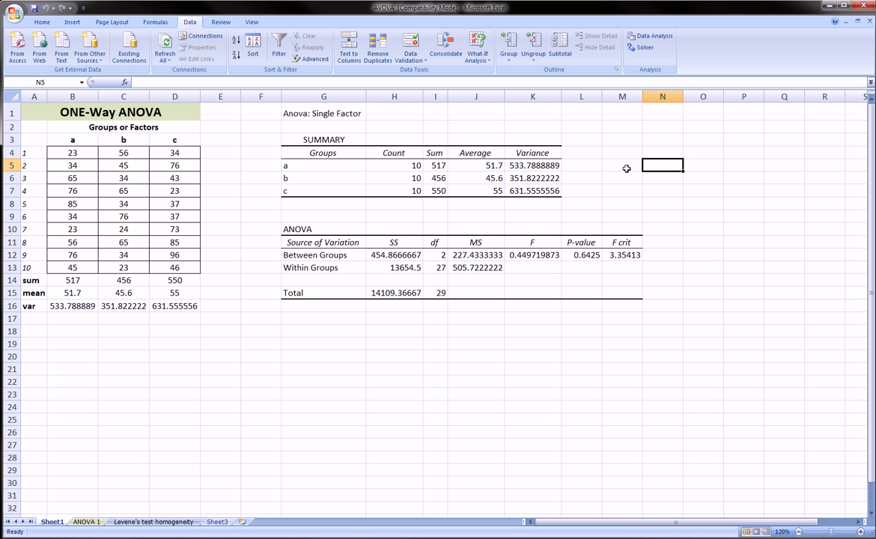
{"action": "mouse_move", "coordinate": [626, 167]}
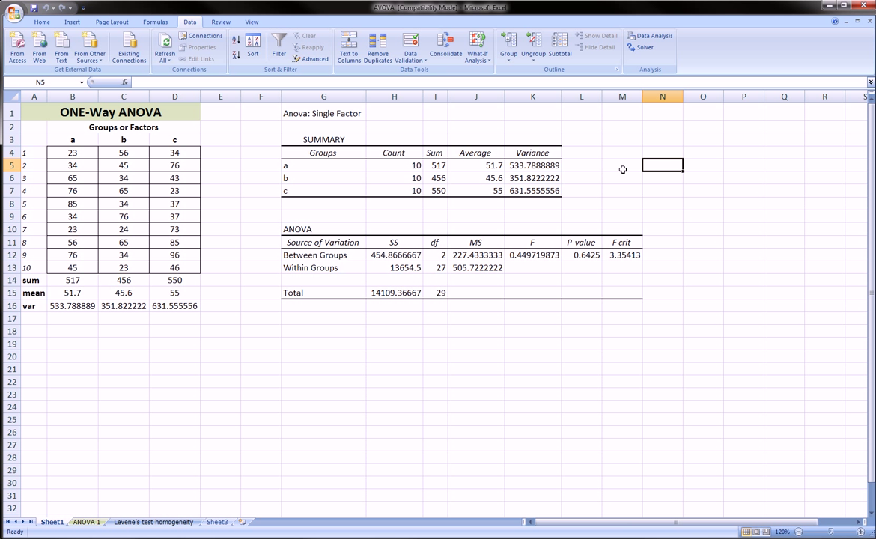
{"action": "mouse_move", "coordinate": [235, 122]}
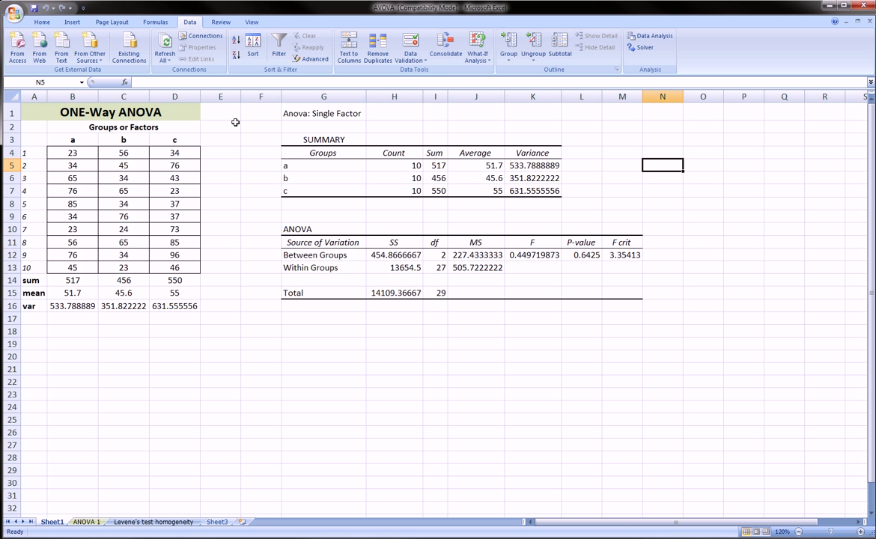